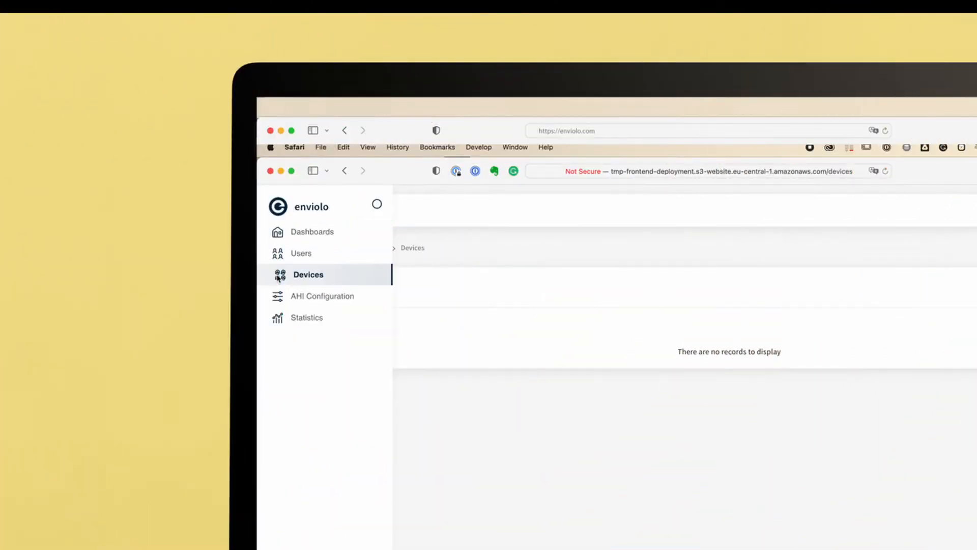
Open the Users page, showing two users and the successful submission notice.
click(301, 253)
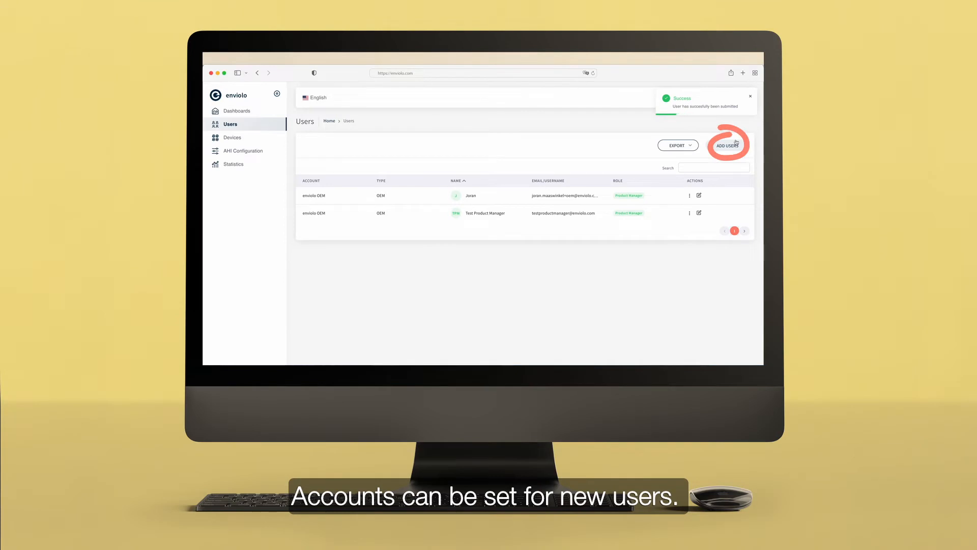
Fill in a new user form for Test Assembler with the Assembly role.
click(728, 145)
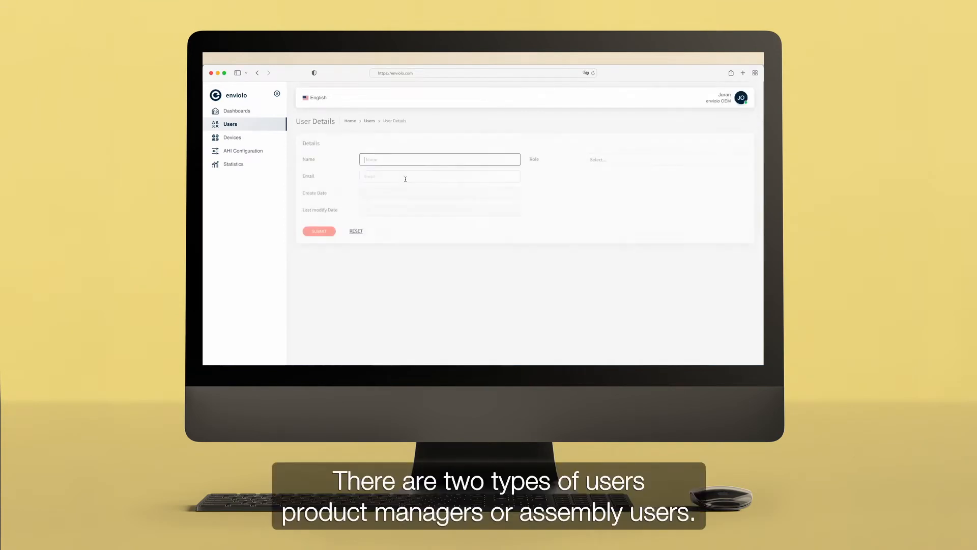
text(Test Assembler)
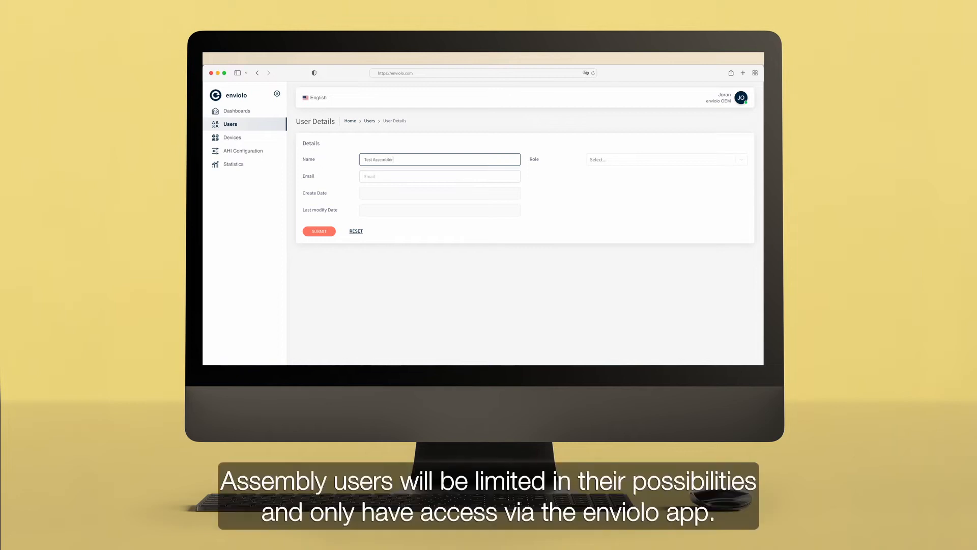
click(667, 159)
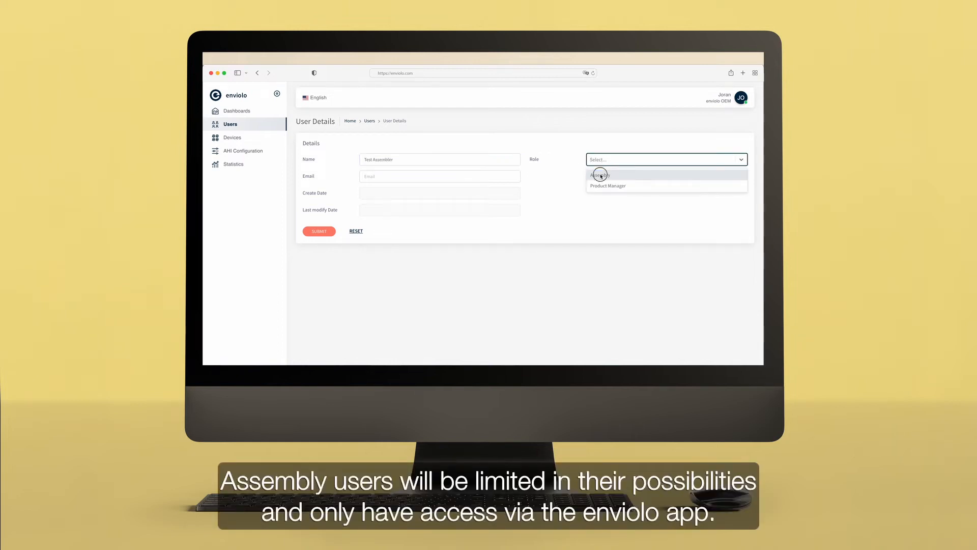
click(600, 174)
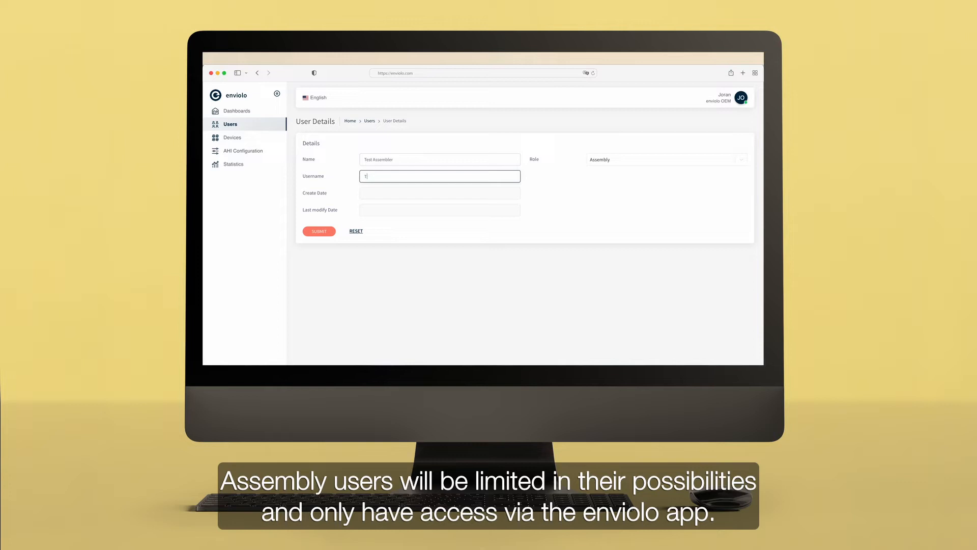
text(Test Asse)
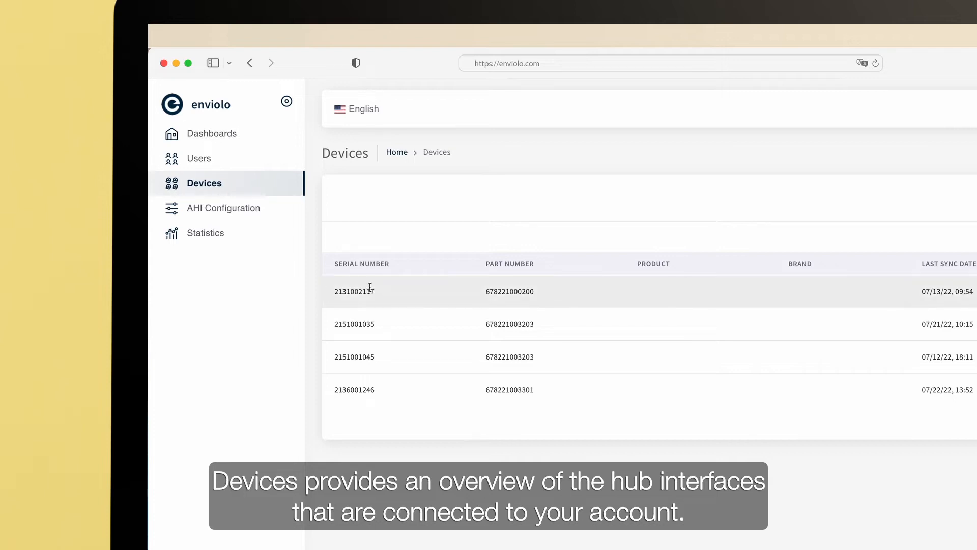
Review the first device's details, settings and sync history, then open AHI Configuration.
click(369, 291)
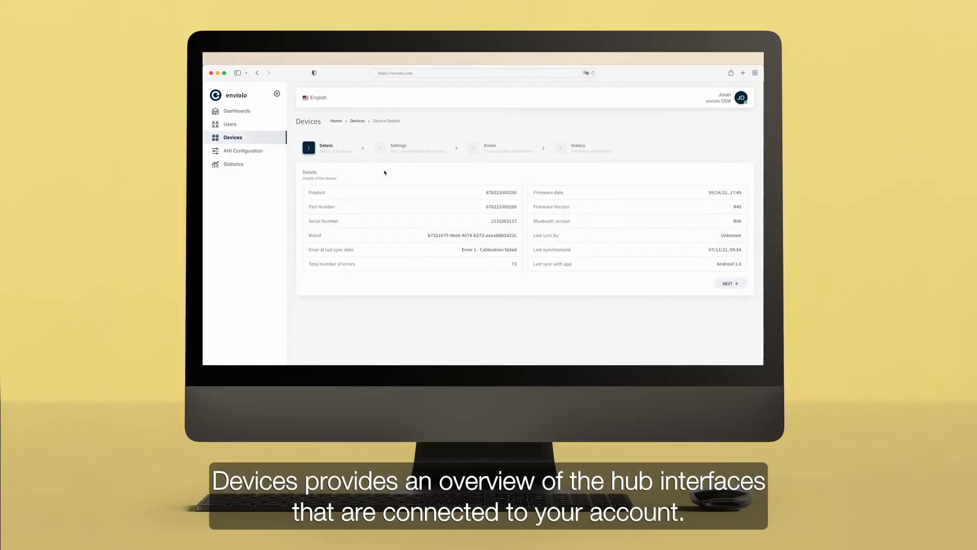
click(399, 147)
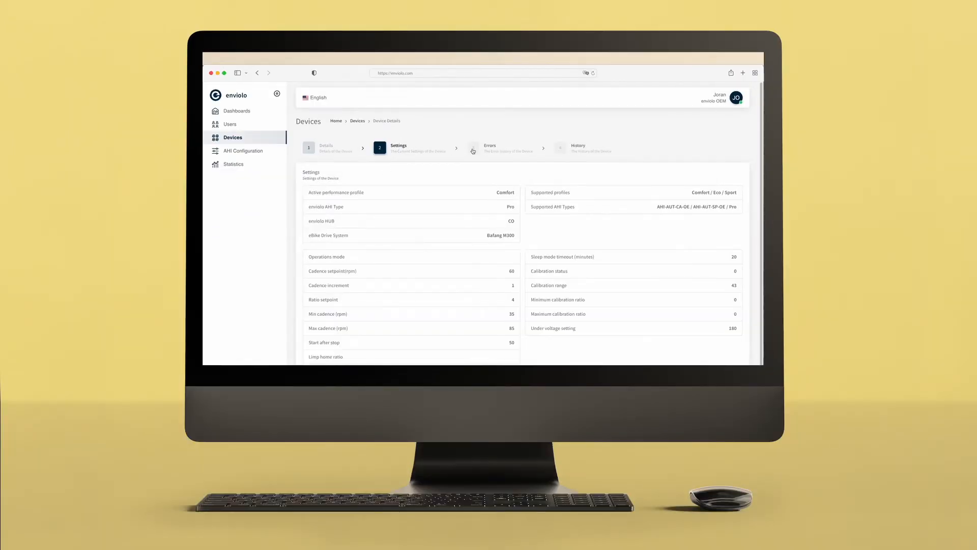
click(489, 148)
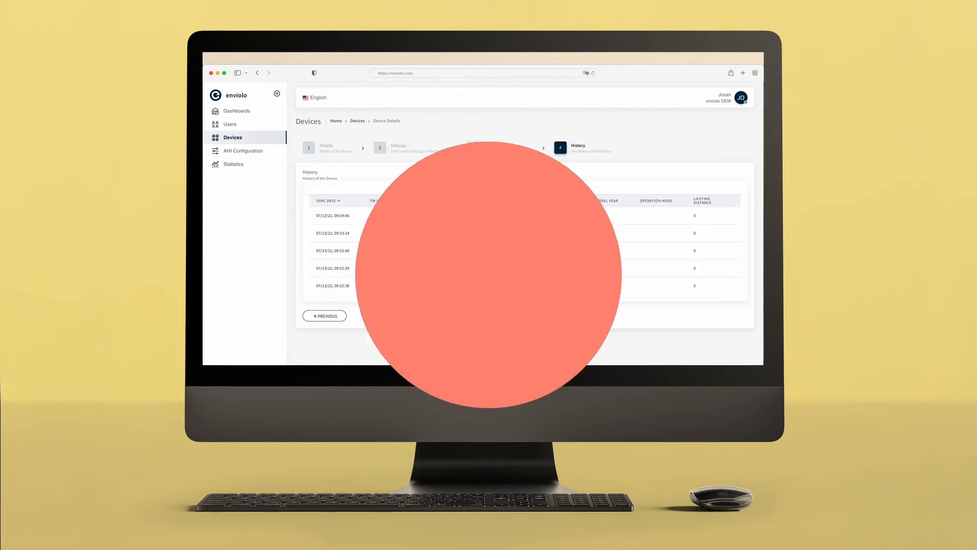
click(245, 151)
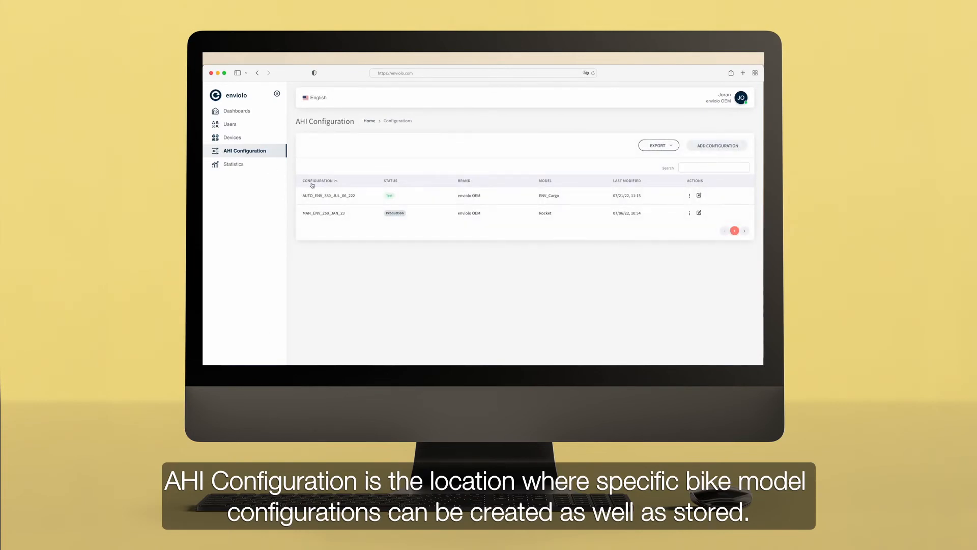
mouse_move(459, 163)
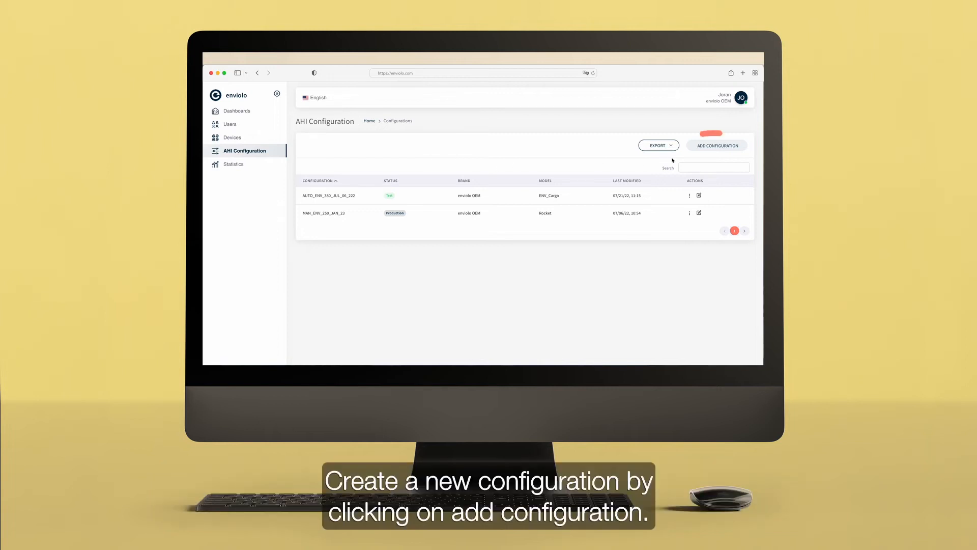
Start a new AHI configuration and pick its status, then go to Statistics.
click(716, 145)
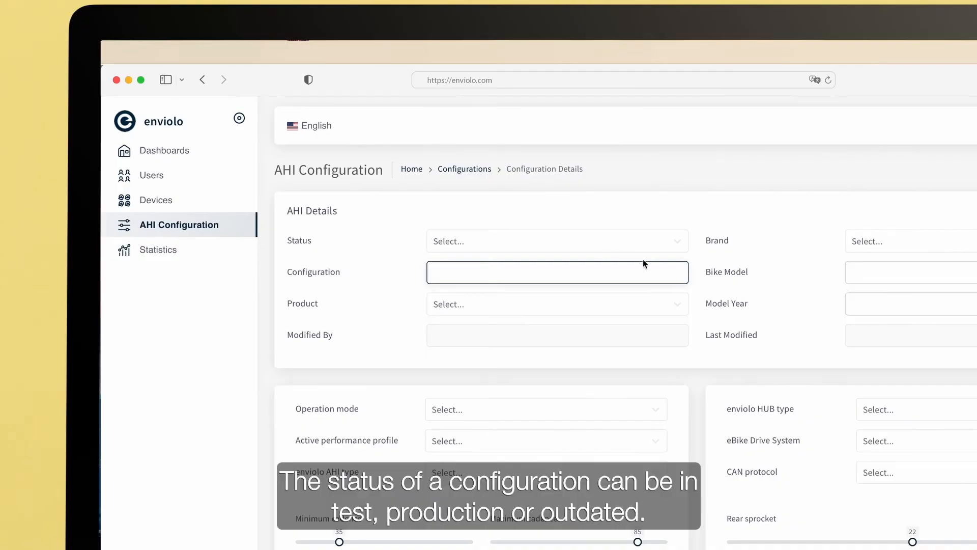
click(558, 241)
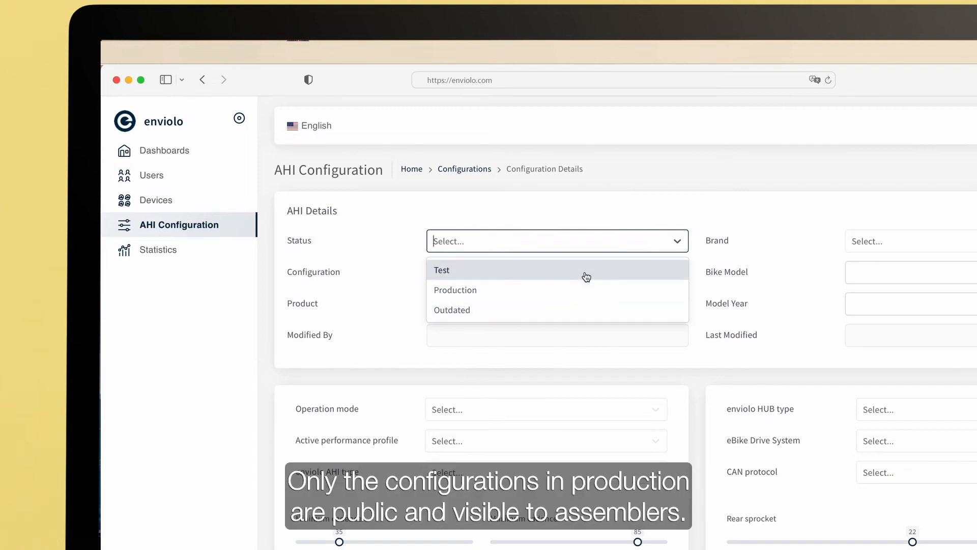
click(455, 290)
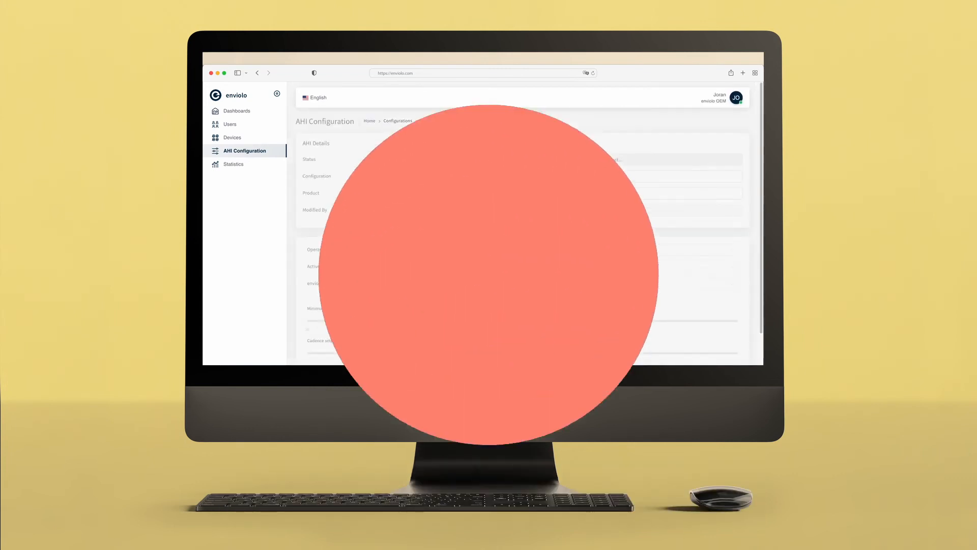
click(235, 204)
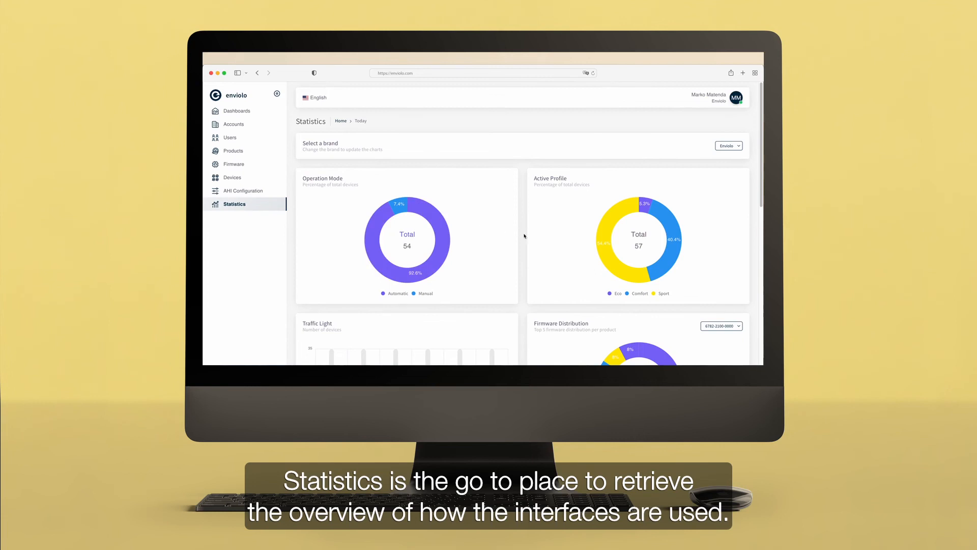
Scroll down the Statistics charts to cadence setpoint, eBike drive system and error counts.
scroll(down, 3)
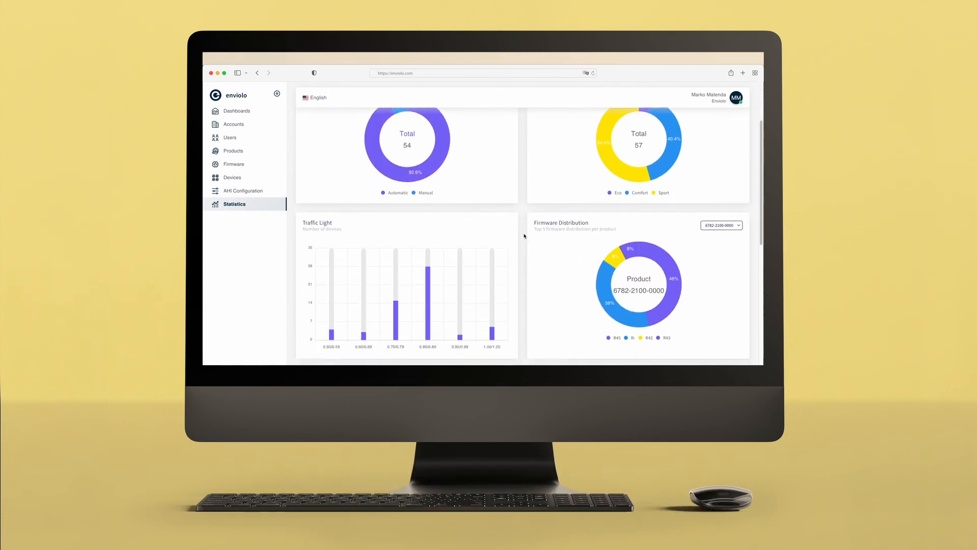
scroll(down, 3)
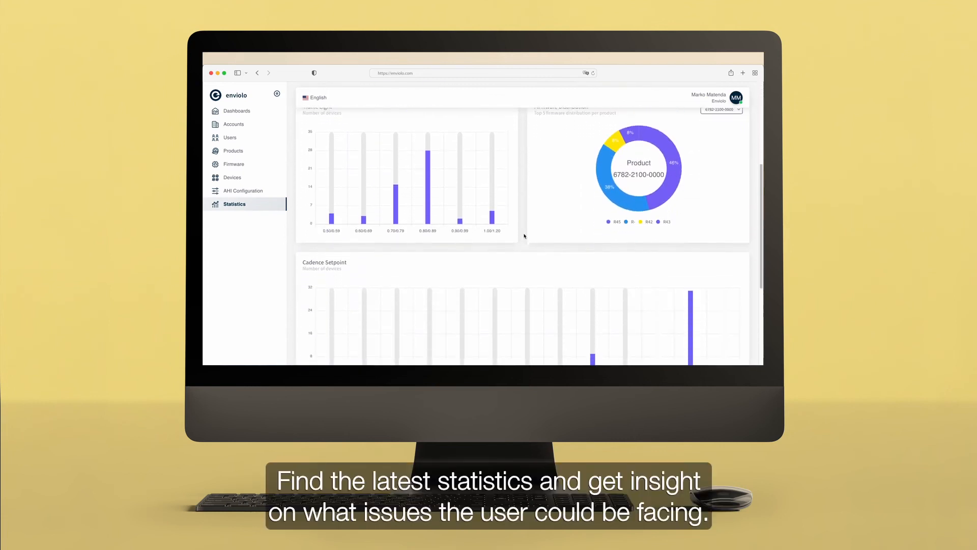
scroll(down, 3)
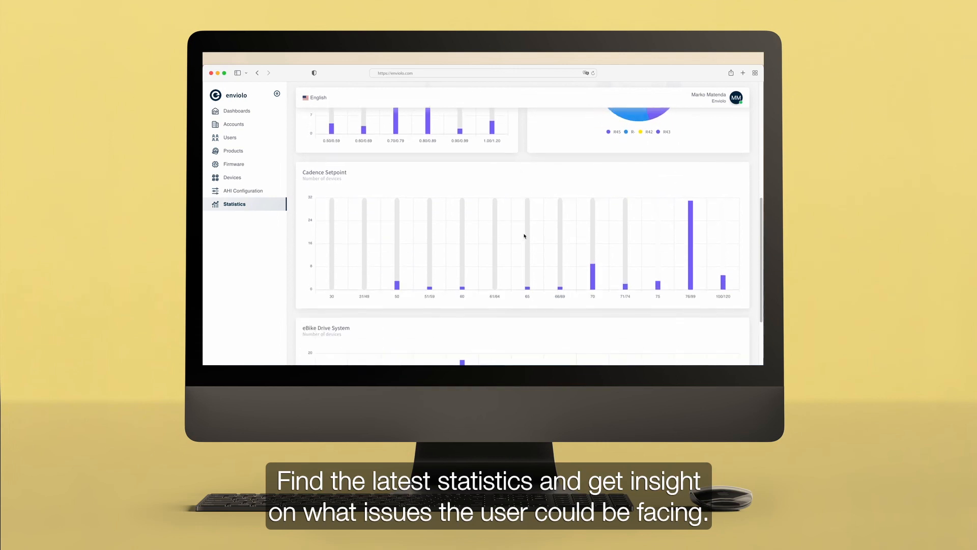
scroll(down, 3)
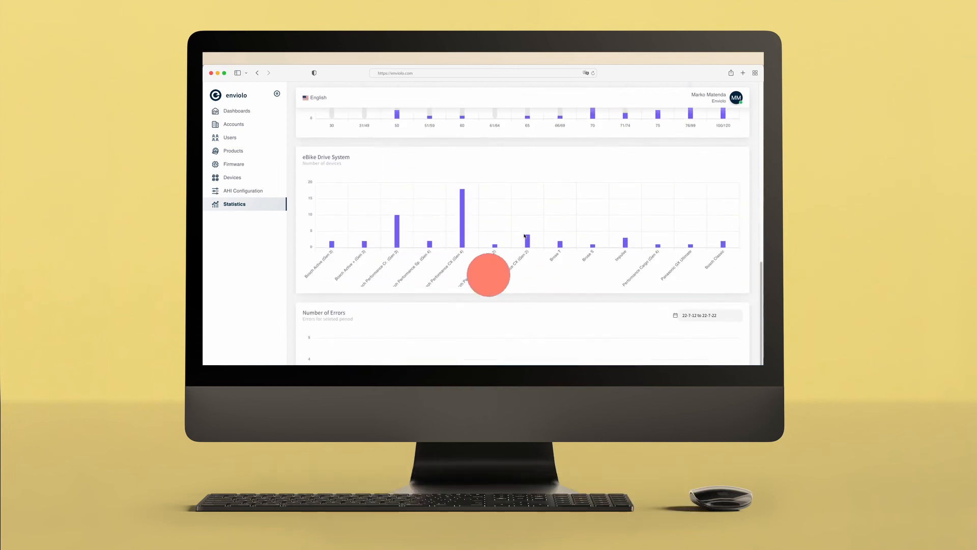